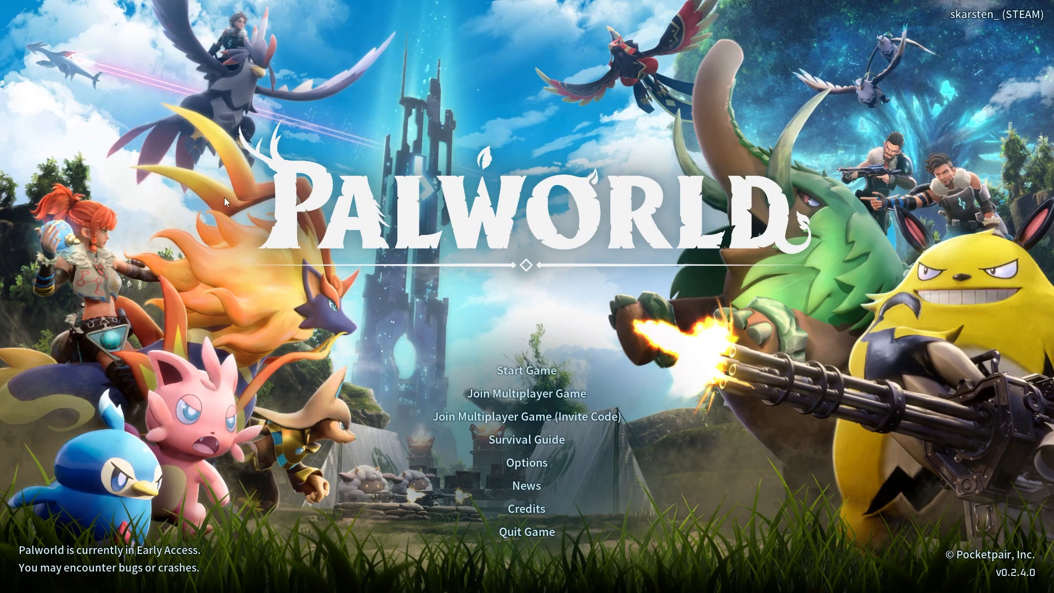
pyautogui.moveTo(249, 197)
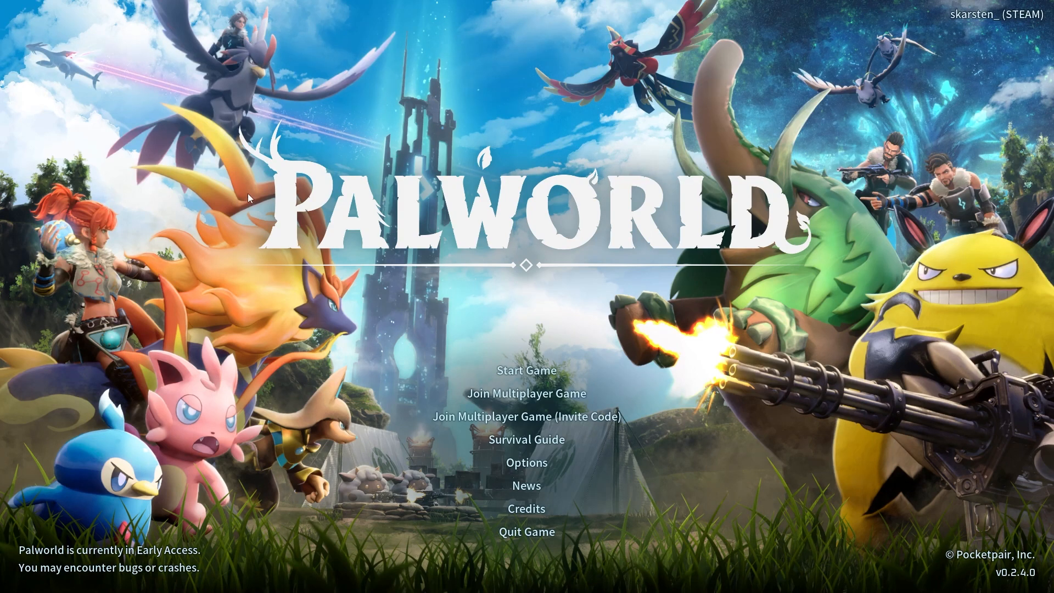
pyautogui.moveTo(217, 164)
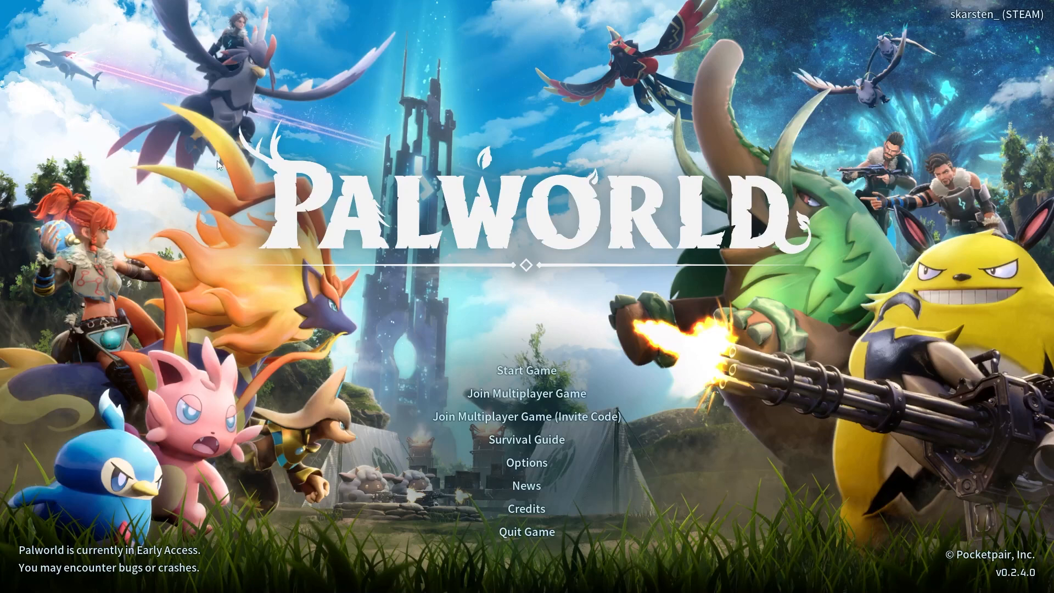
pyautogui.moveTo(202, 156)
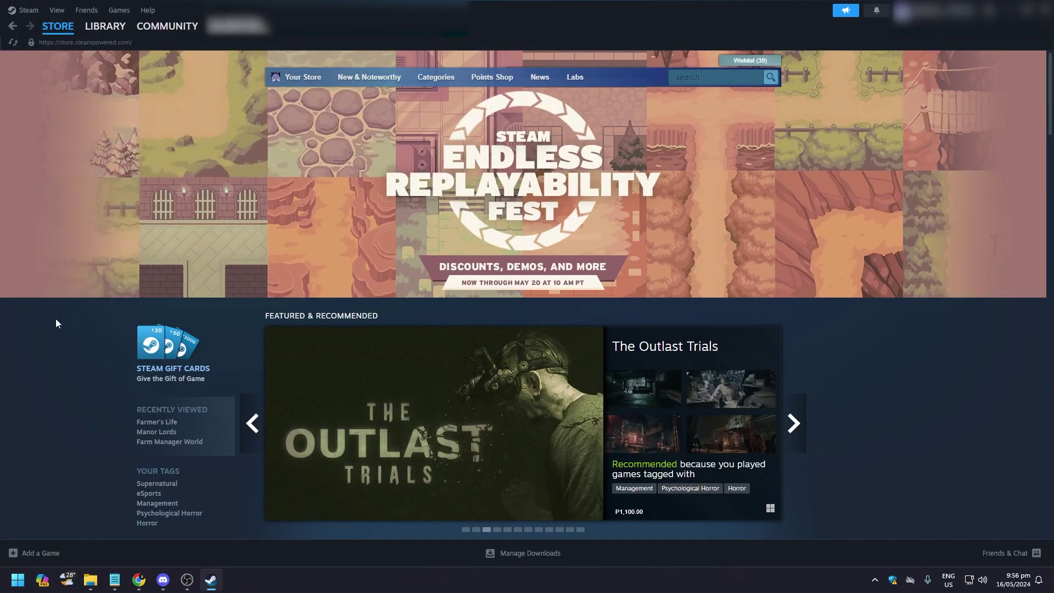
# Show Palworld's page in the Steam library and bring up its context menu.
pyautogui.click(106, 25)
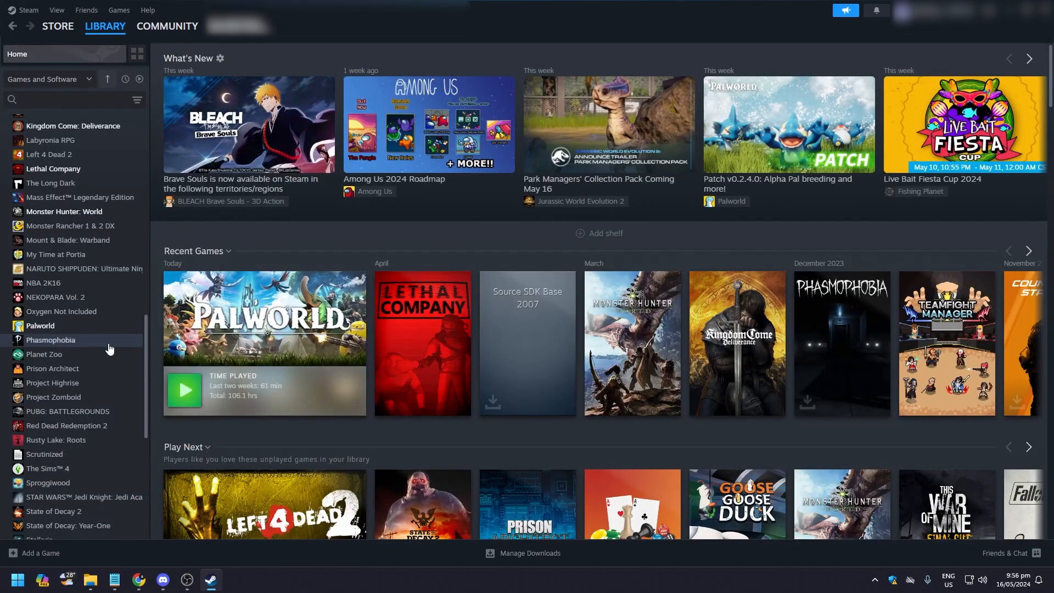
pyautogui.click(40, 327)
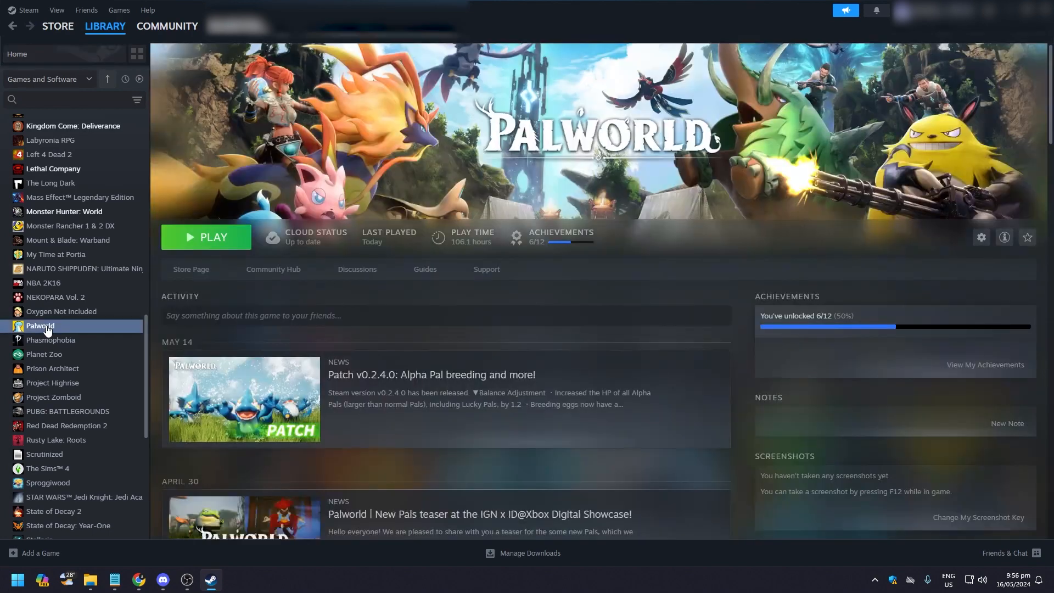
pyautogui.rightClick(40, 325)
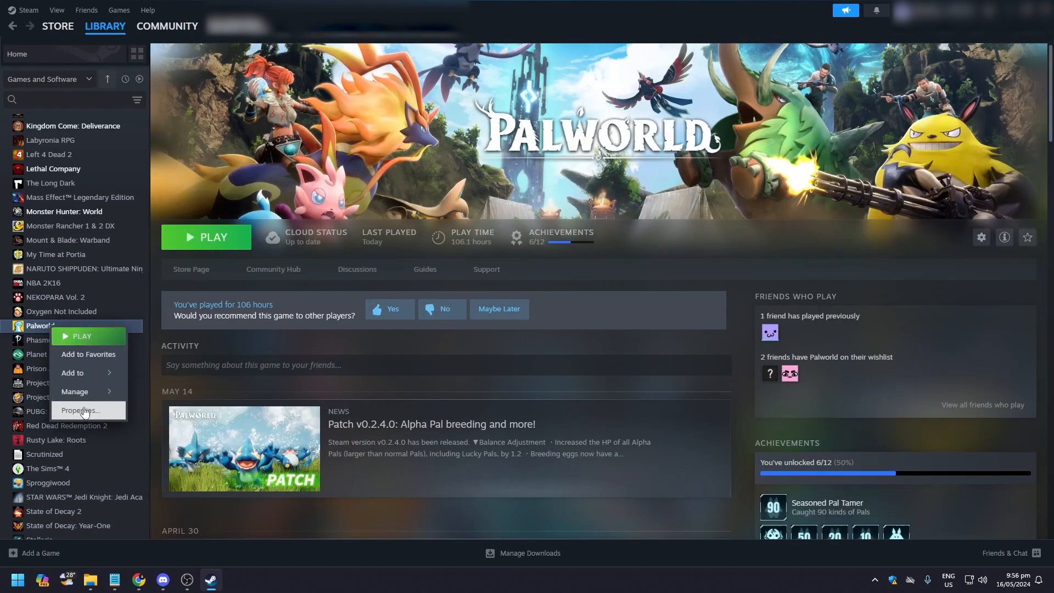
# In Palworld's Properties under General, enter the launch option 'ngxdisableota'.
pyautogui.click(80, 410)
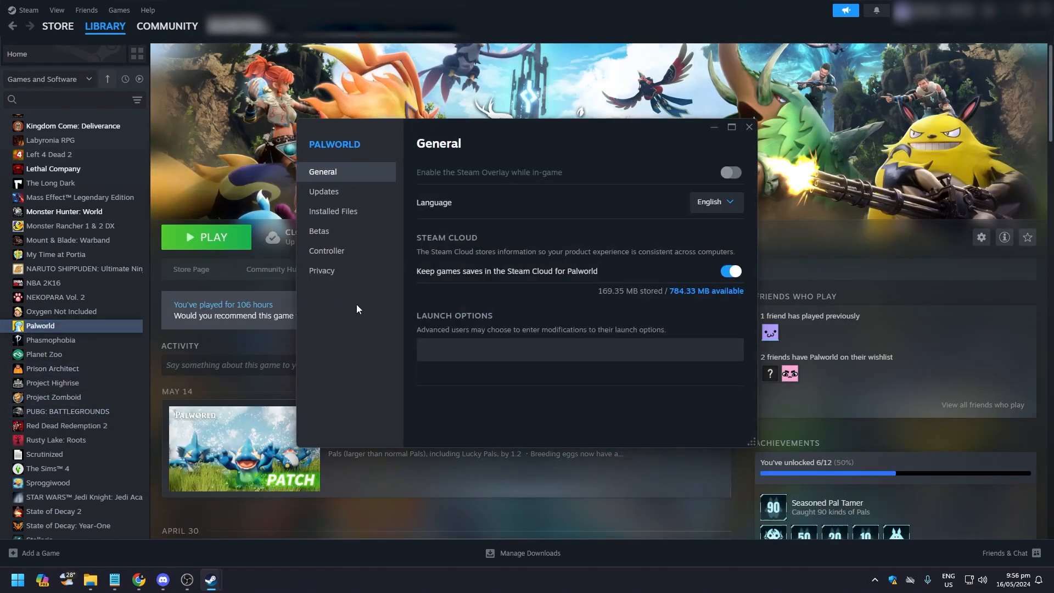
pyautogui.moveTo(359, 191)
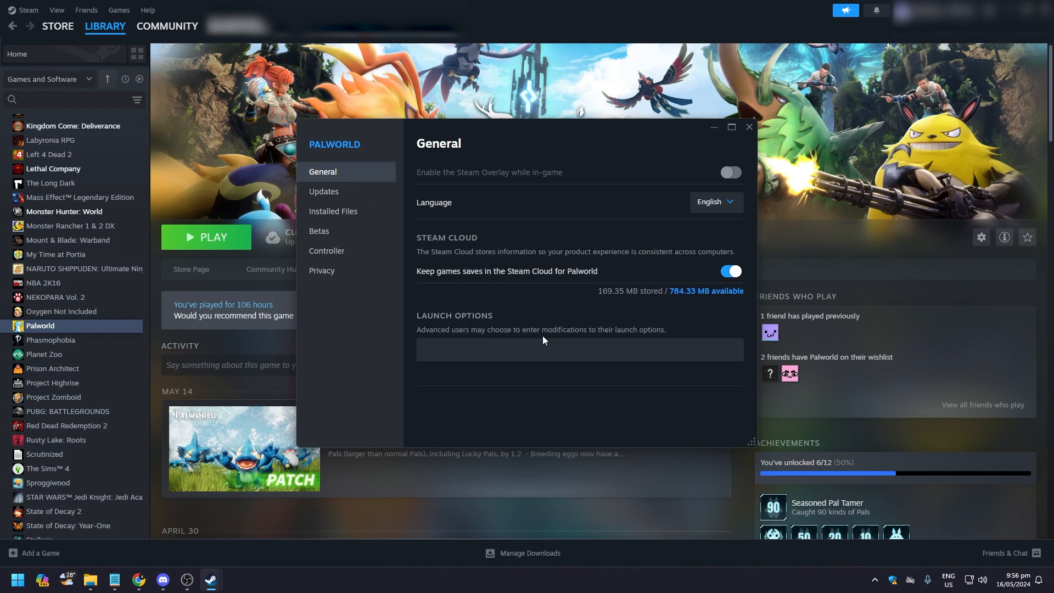
pyautogui.click(578, 349)
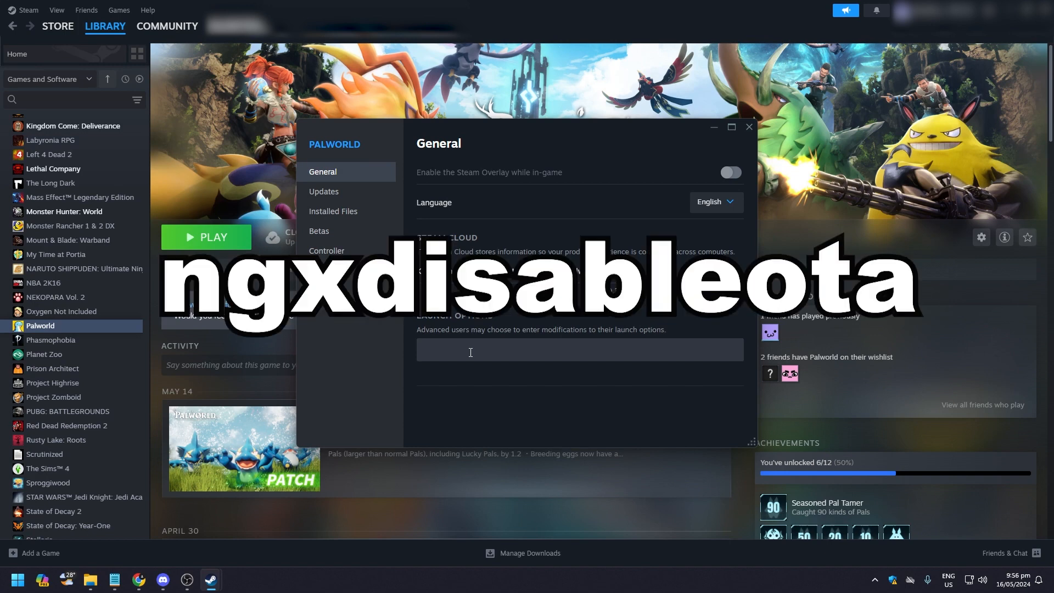
pyautogui.write('ngxdisableota')
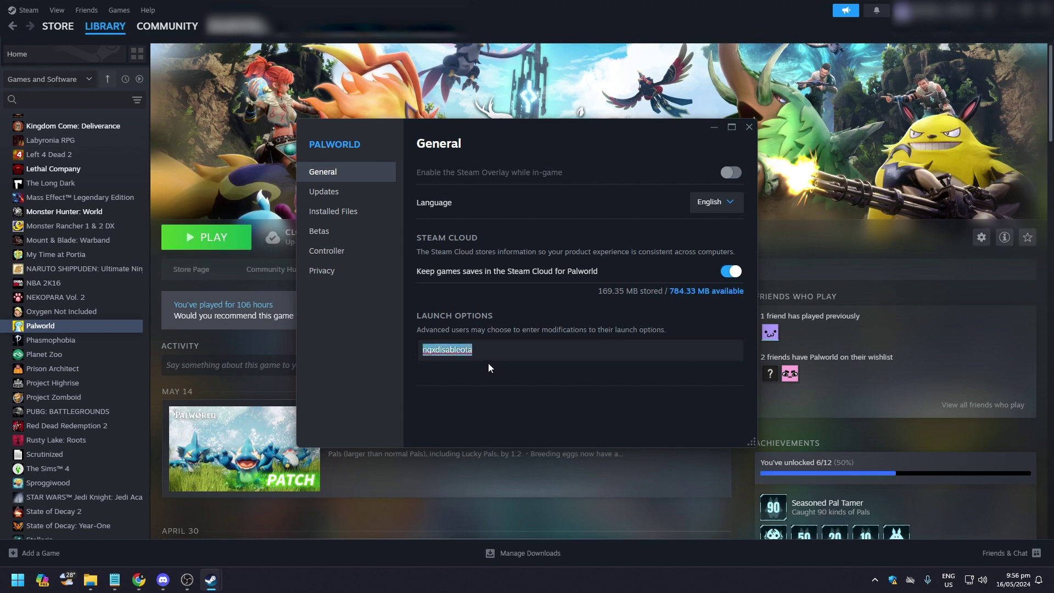
pyautogui.moveTo(497, 353)
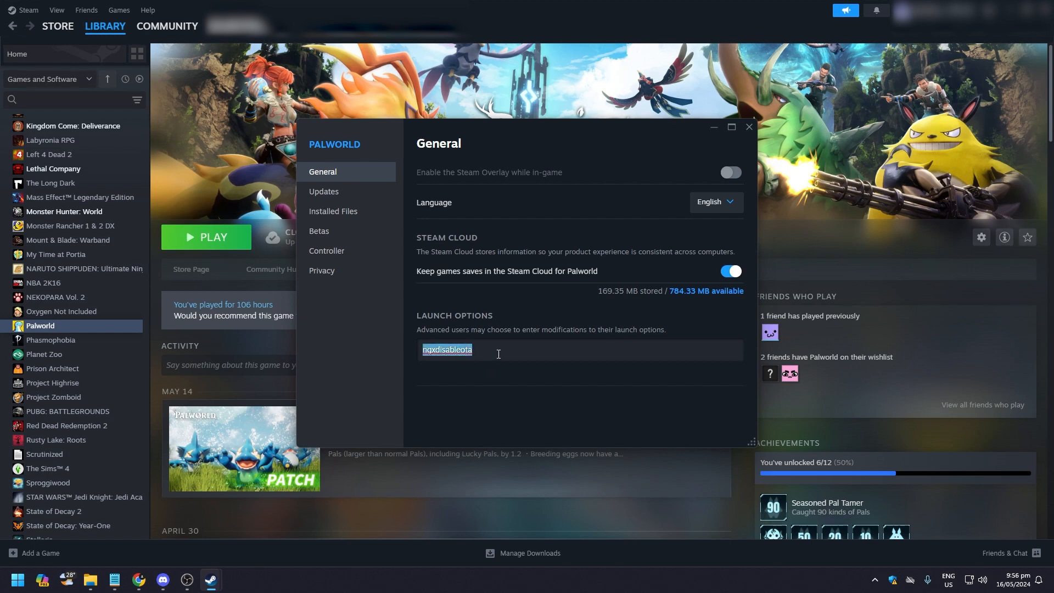